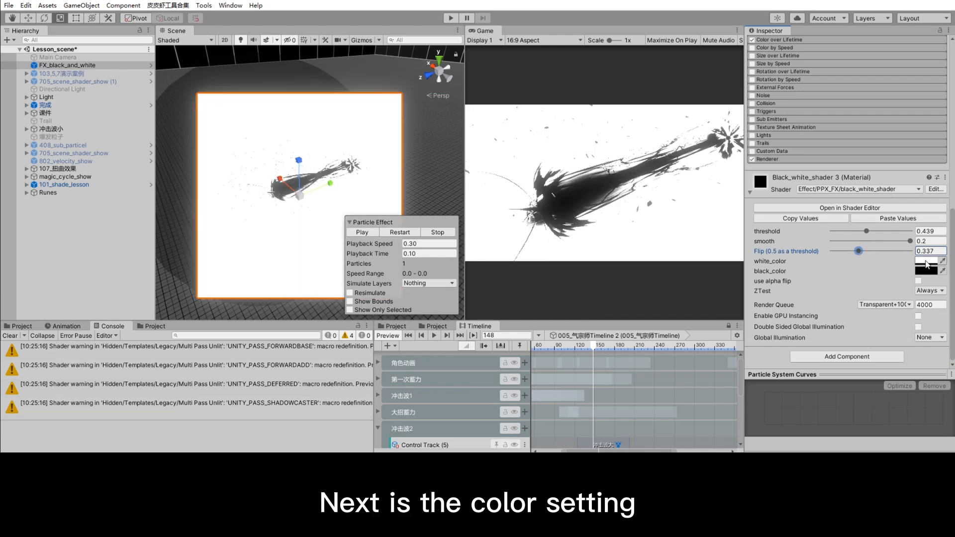
Enable 'use alpha flip' on the Black_white_shader 3 material and select a gradient alpha key.
left_click(926, 262)
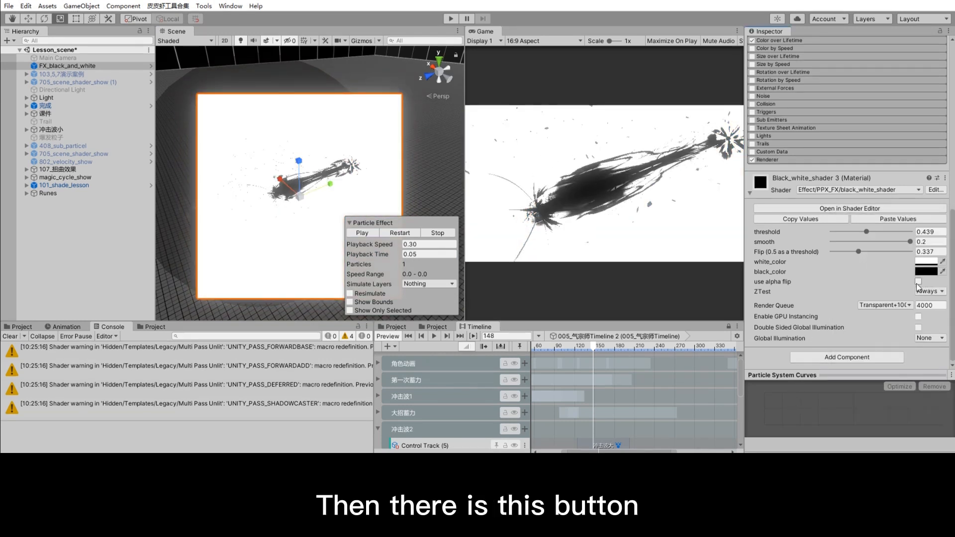
left_click(919, 282)
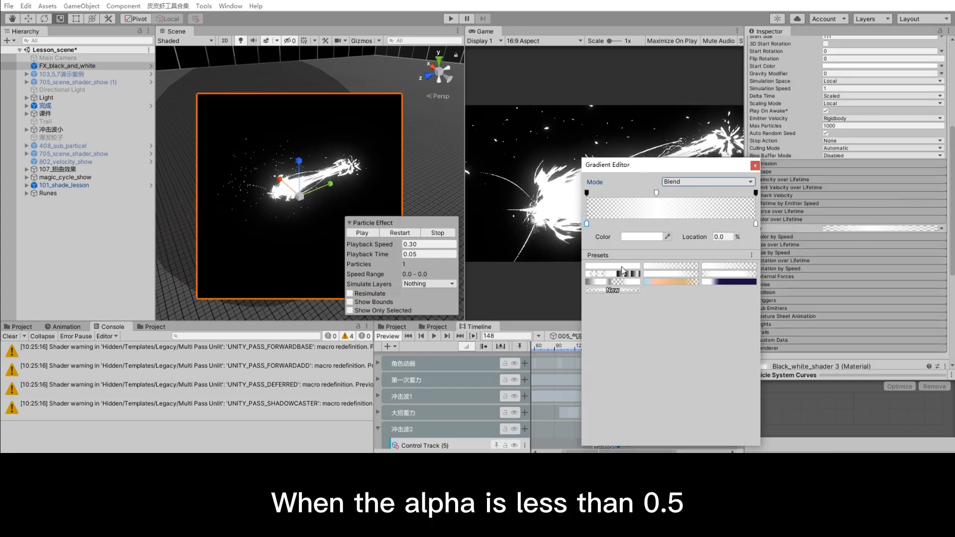
left_click(630, 192)
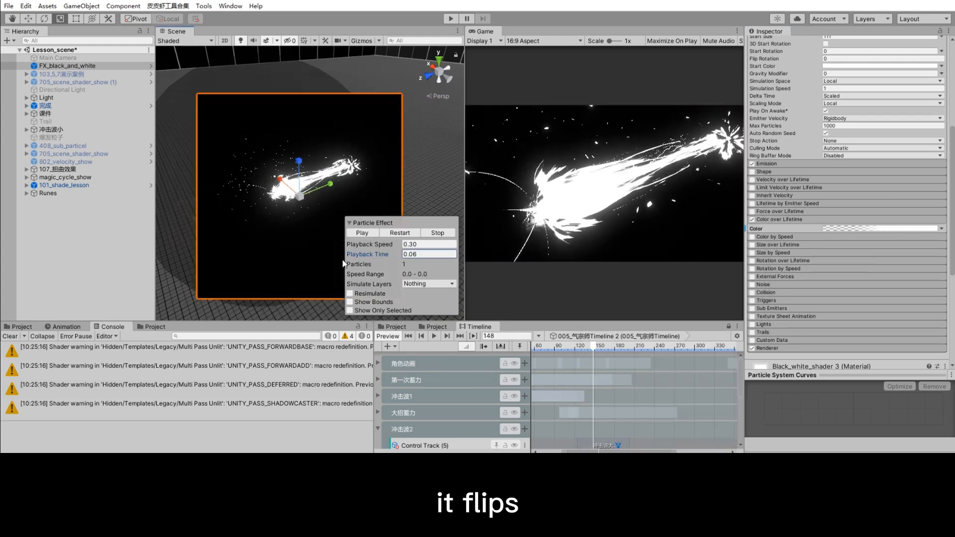
Make the Color over Lifetime gradient start fully transparent and set ZTest to Always.
left_click(877, 229)
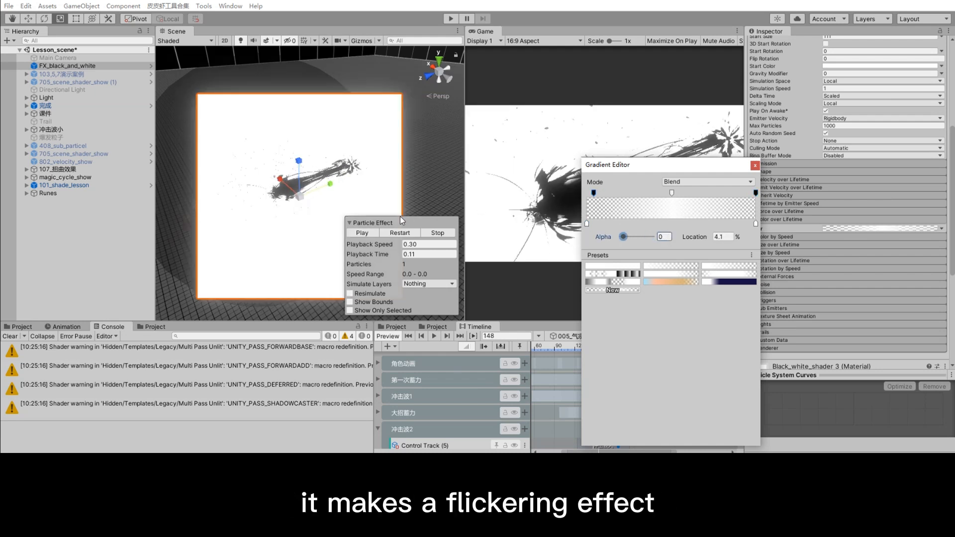
left_click(362, 233)
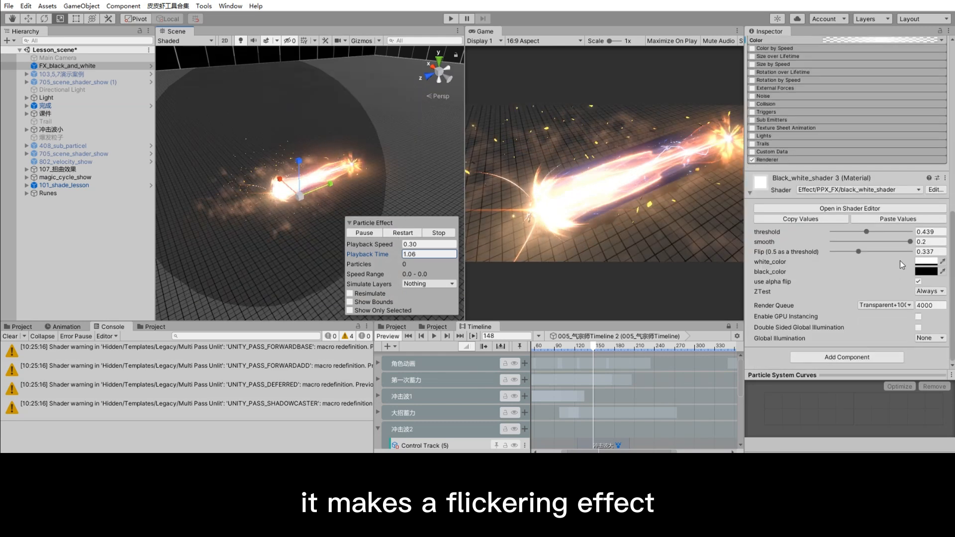
left_click(930, 289)
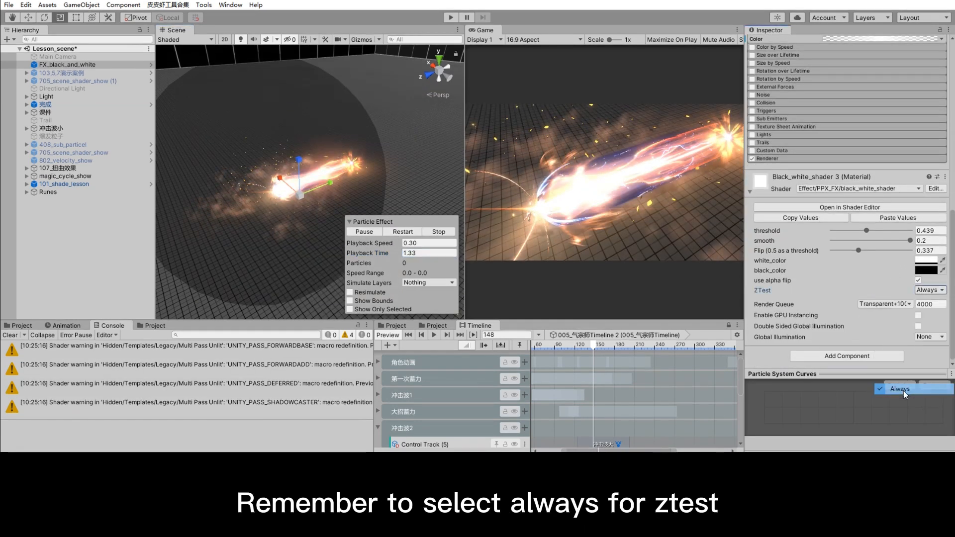